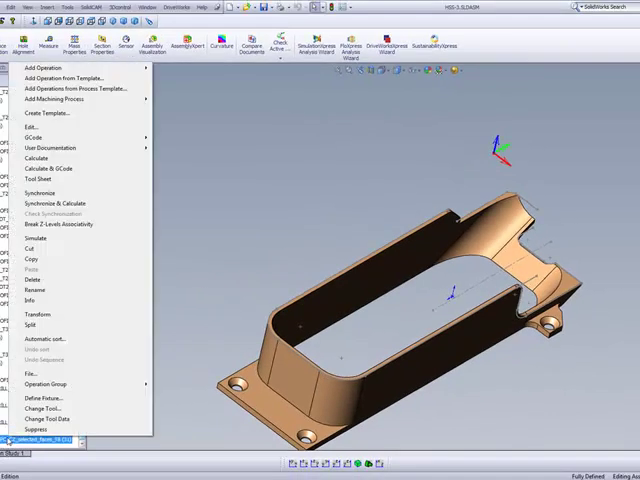
mouse_move(100, 148)
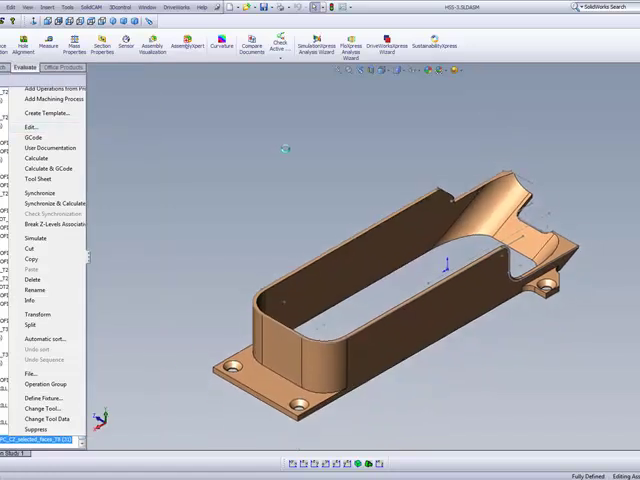
Review the existing HSS constant Z operation's tool settings before adding a new operation
left_click(32, 128)
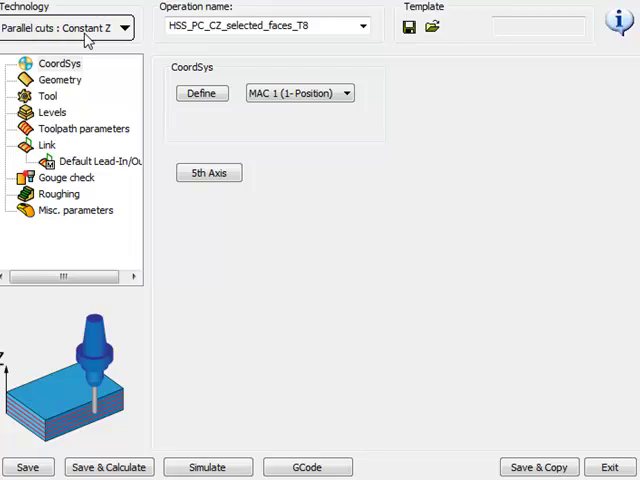
mouse_move(64, 84)
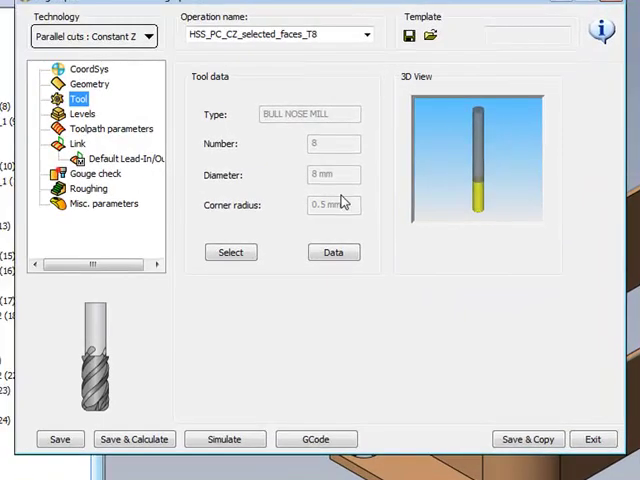
mouse_move(332, 220)
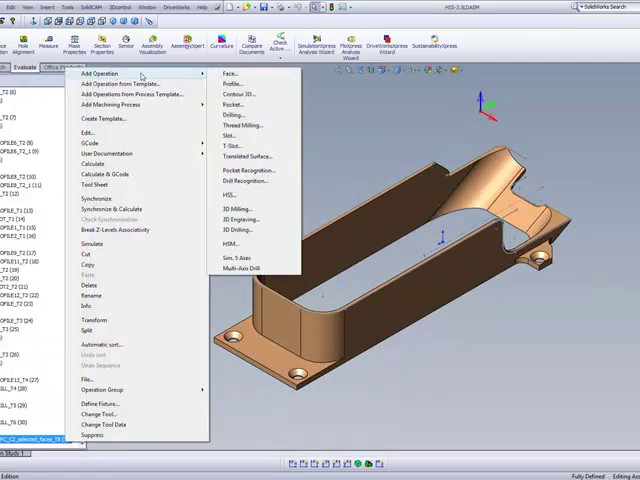
mouse_move(236, 194)
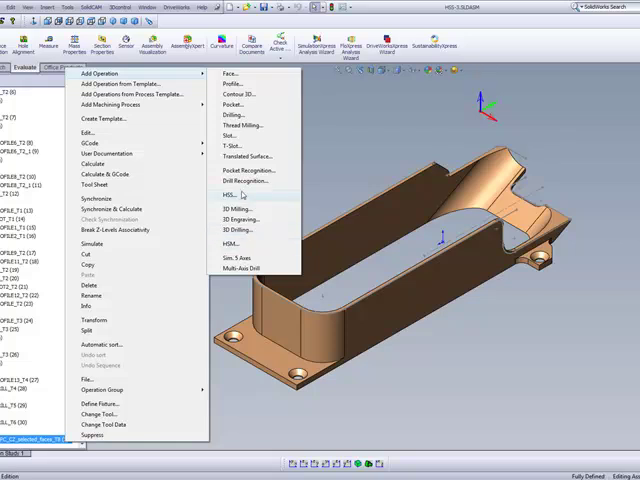
Add a new HSS operation and define its coordinate system on the model
left_click(214, 194)
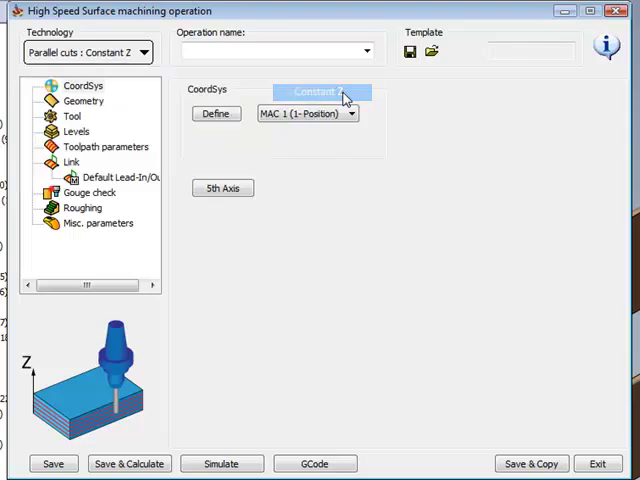
left_click(88, 116)
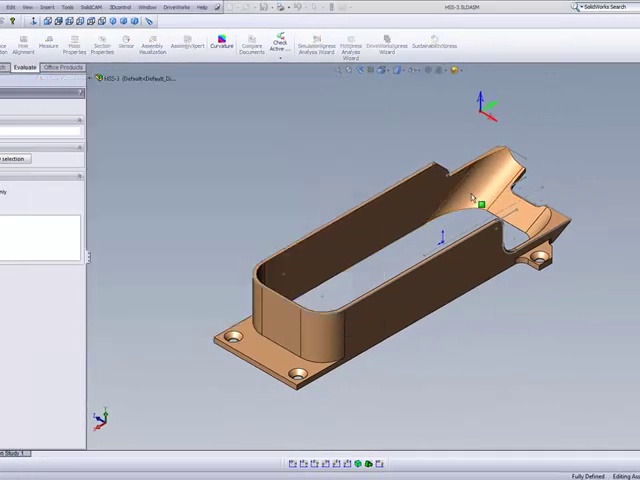
left_click(530, 232)
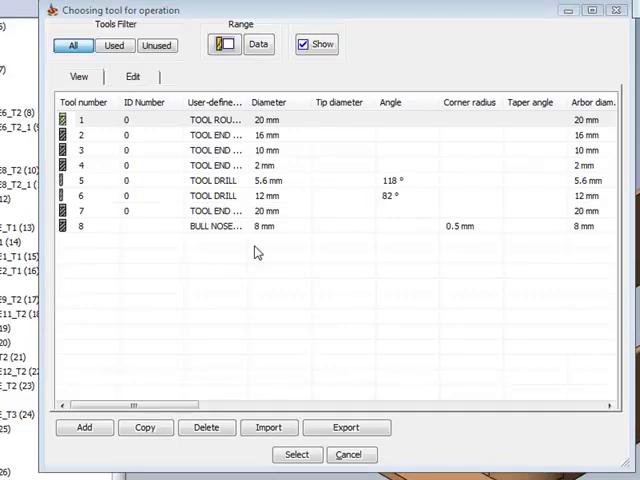
Assign tool 8, the 8 mm bull nose mill, to the operation
left_click(210, 224)
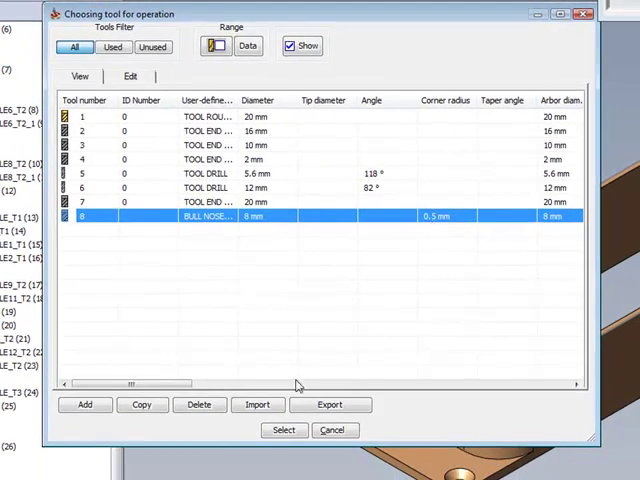
left_click(284, 430)
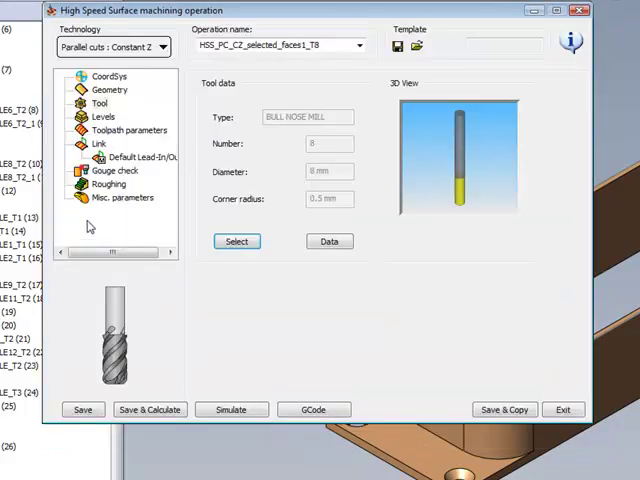
Set the maximum step over to 0.2 in Toolpath parameters
left_click(128, 130)
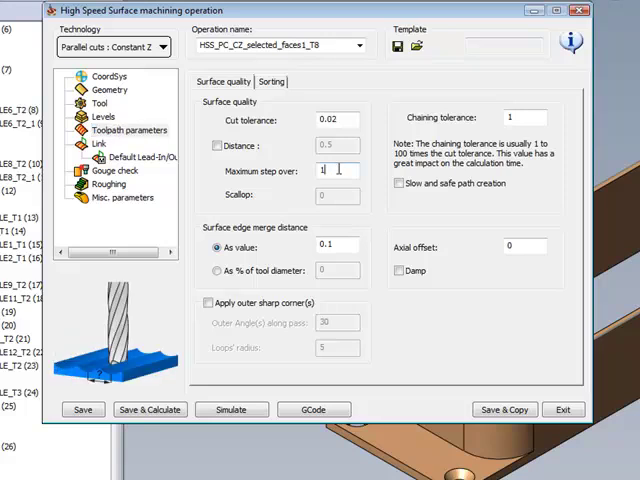
triple_click(336, 170)
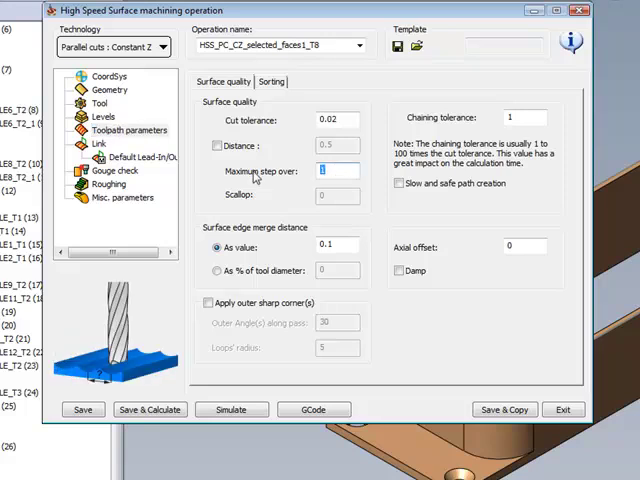
type(".2")
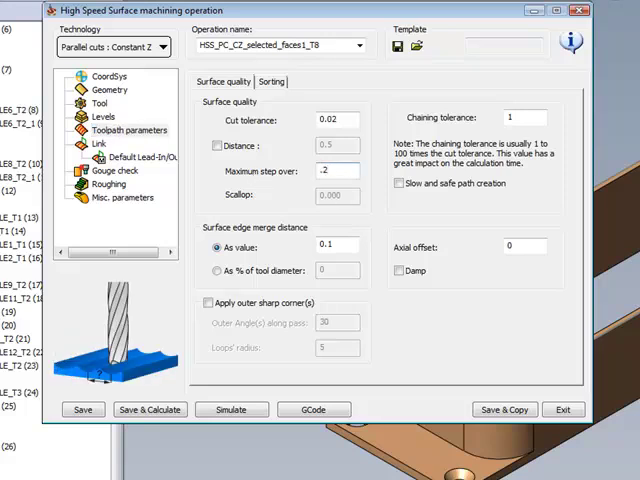
left_click(272, 80)
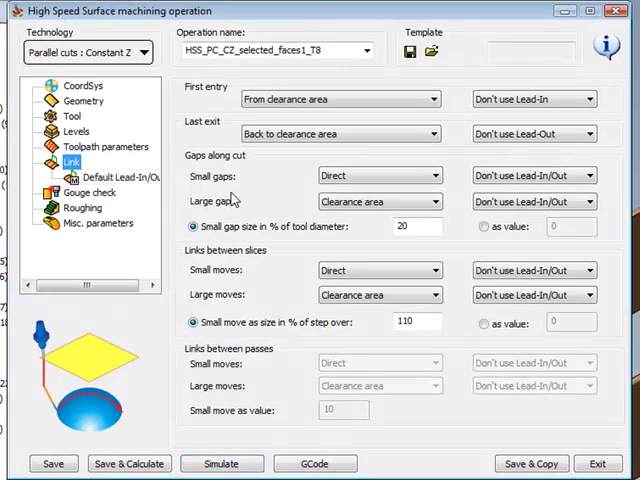
Link large gaps and large moves between slices as Direct, then save, calculate and simulate
left_click(430, 200)
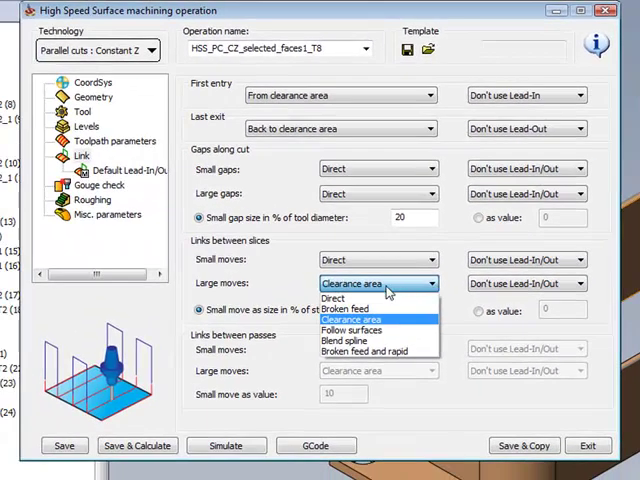
left_click(332, 298)
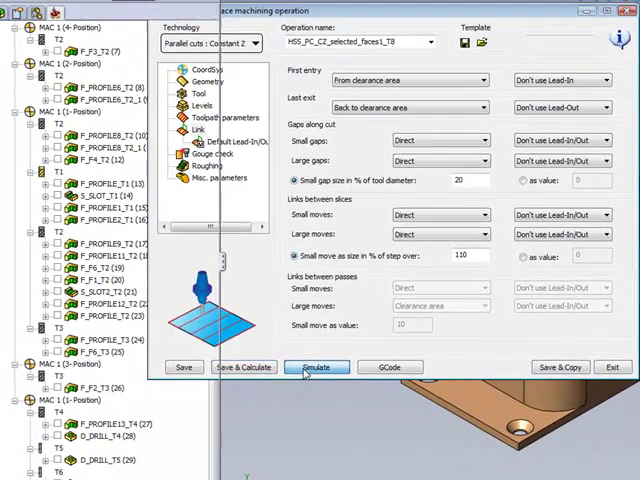
left_click(316, 368)
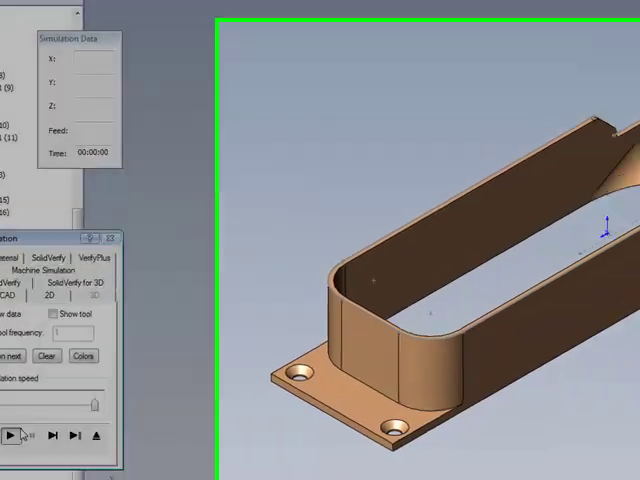